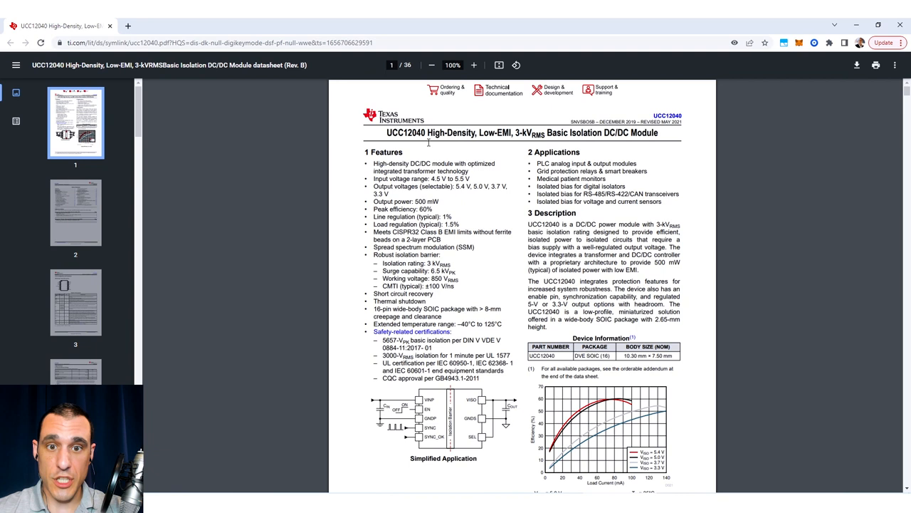
{"action": "mouse_move", "coordinate": [698, 176]}
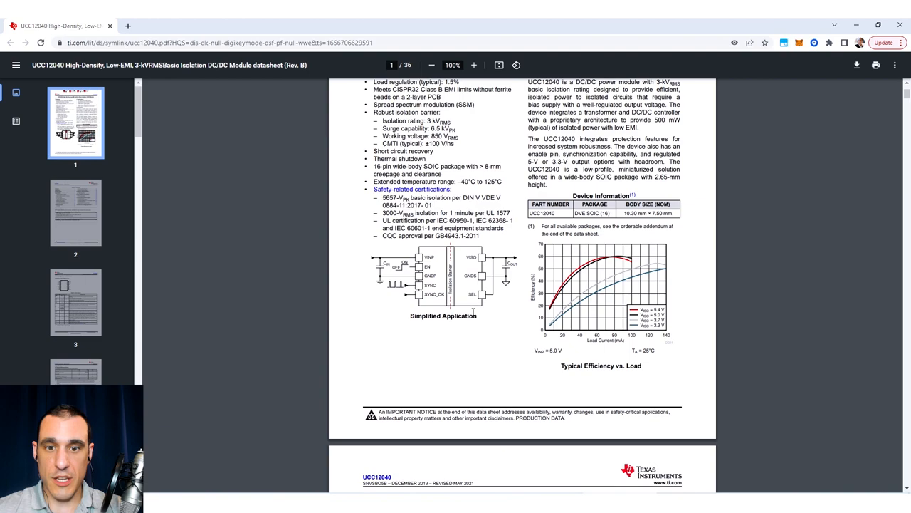
Zoom in on the Simplified Application diagram of the UCC12040 datasheet.
{"action": "left_click", "coordinate": [473, 65]}
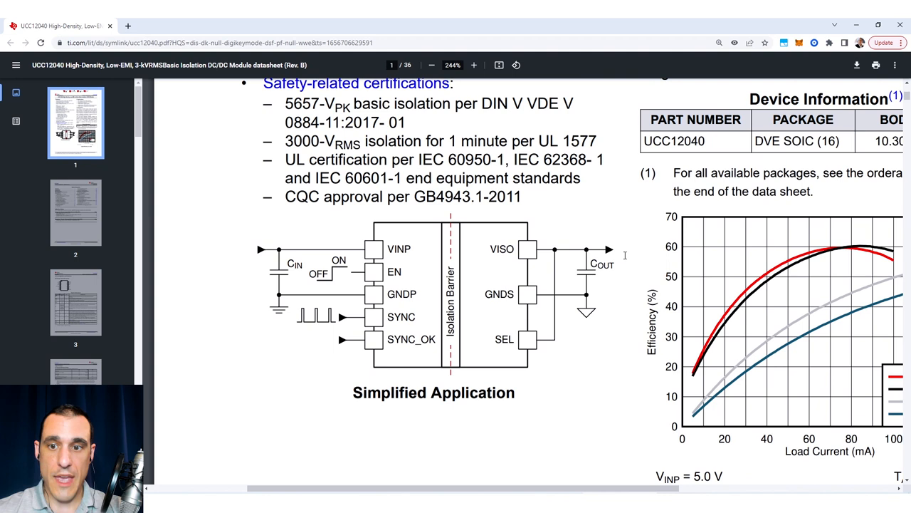
{"action": "mouse_move", "coordinate": [415, 303]}
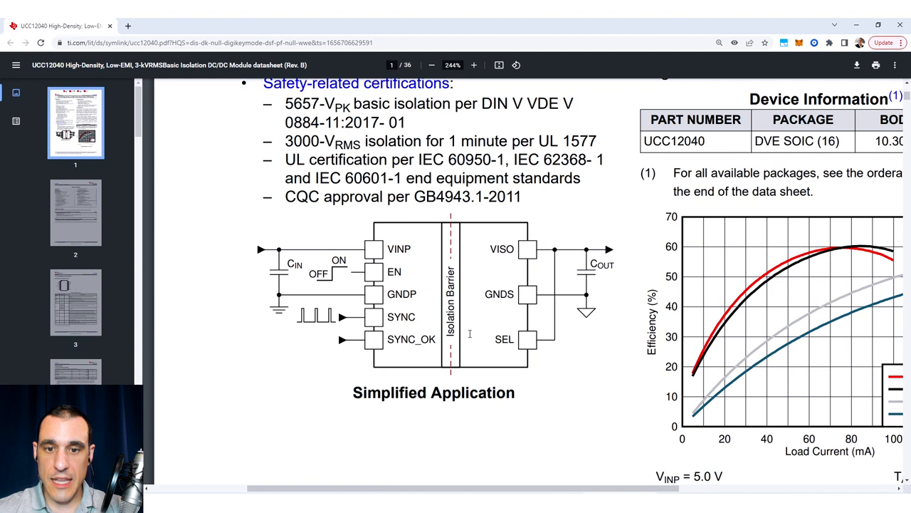
{"action": "mouse_move", "coordinate": [425, 307]}
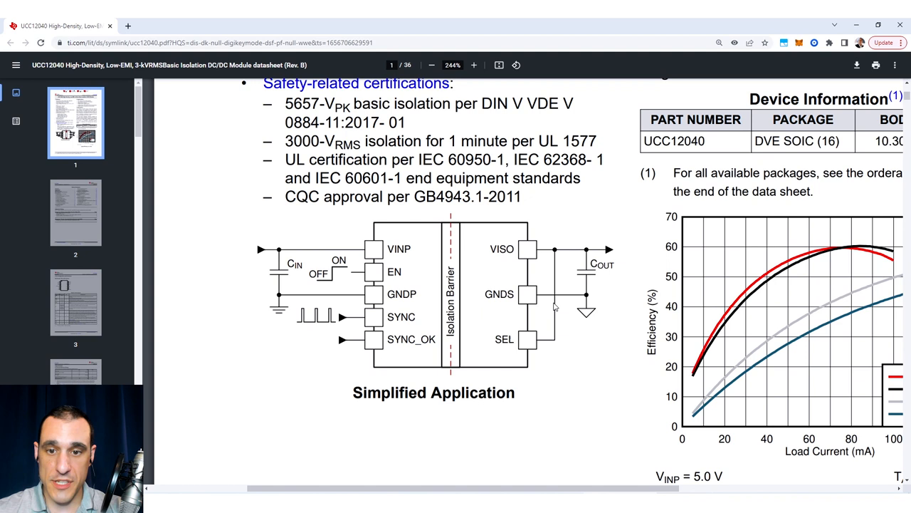
{"action": "mouse_move", "coordinate": [269, 323]}
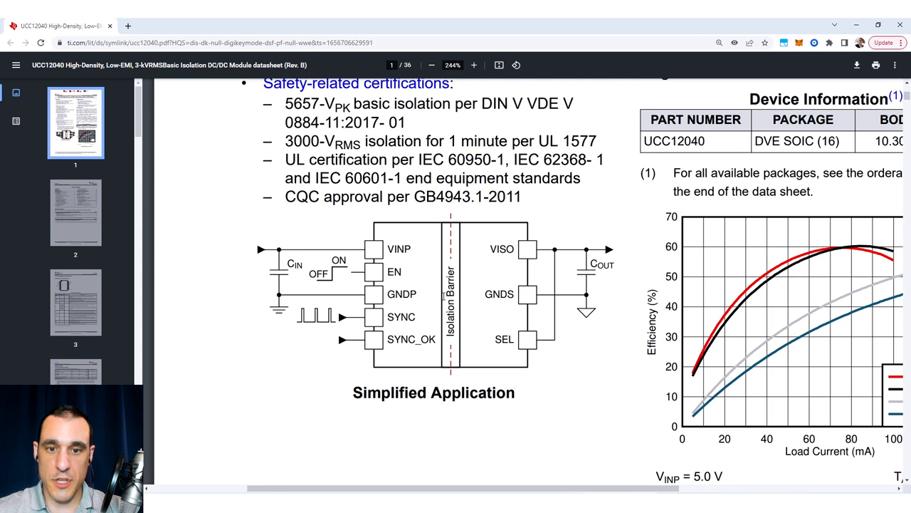
{"action": "mouse_move", "coordinate": [414, 323]}
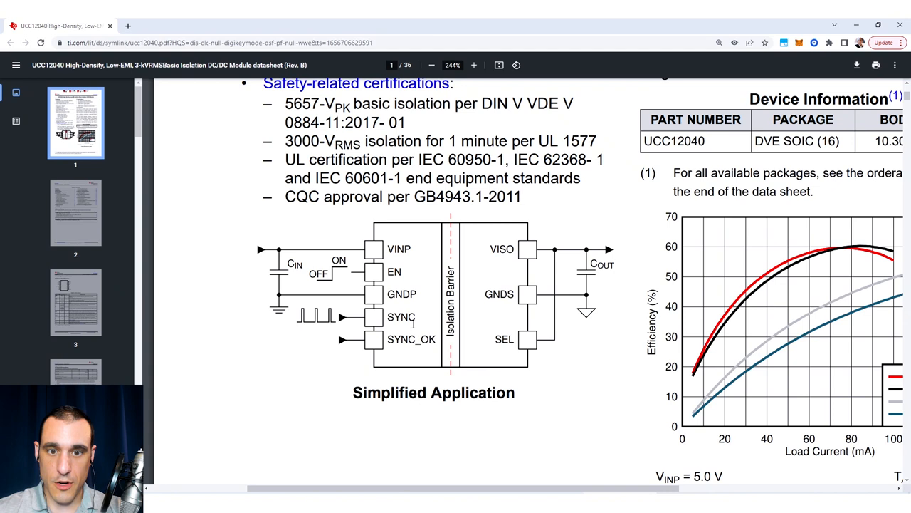
Zoom out so the full Typical Efficiency vs. Load chart fits beside the diagram.
{"action": "left_click", "coordinate": [431, 65]}
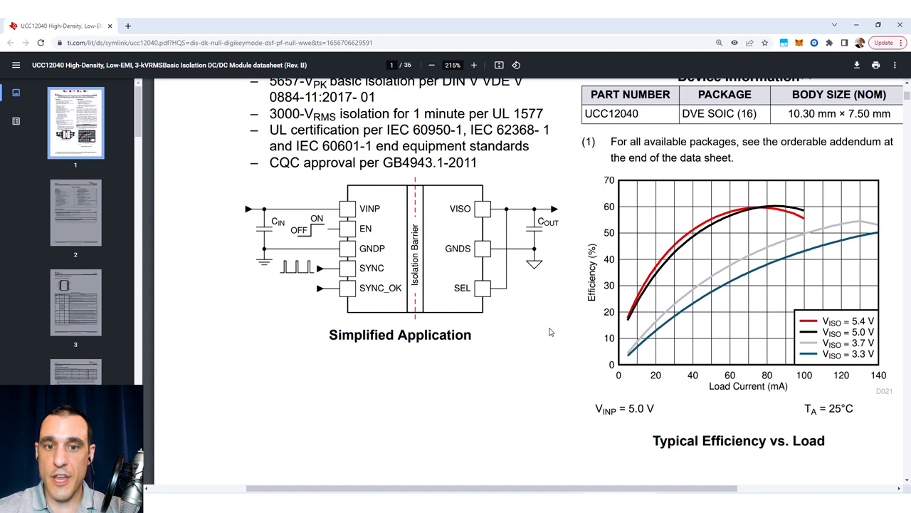
{"action": "mouse_move", "coordinate": [527, 369]}
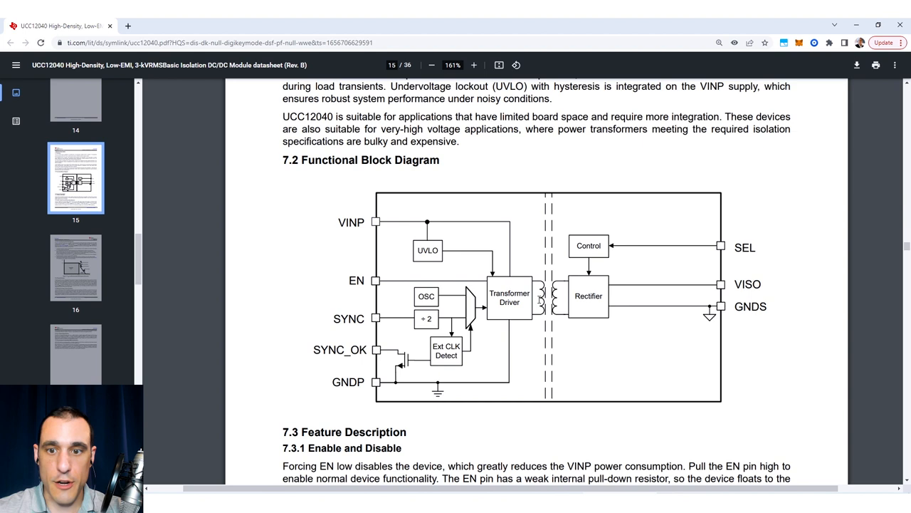
{"action": "mouse_move", "coordinate": [548, 303]}
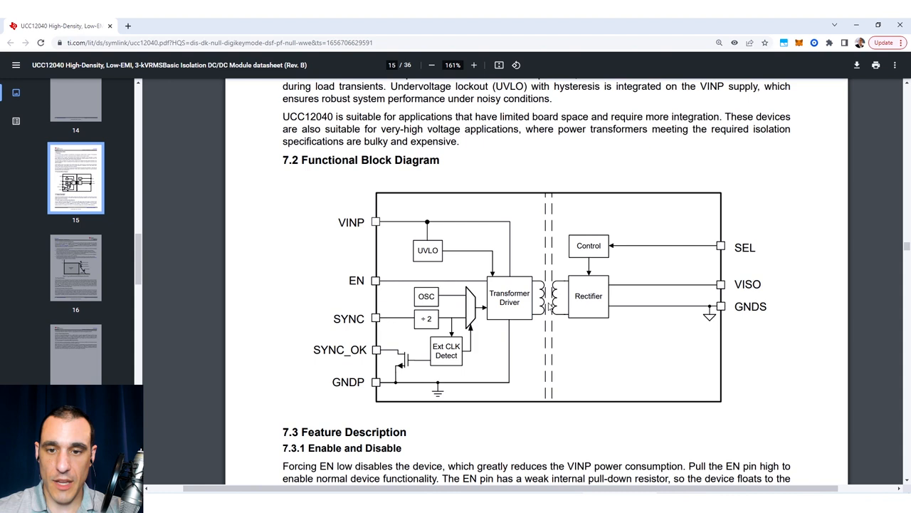
{"action": "mouse_move", "coordinate": [522, 354]}
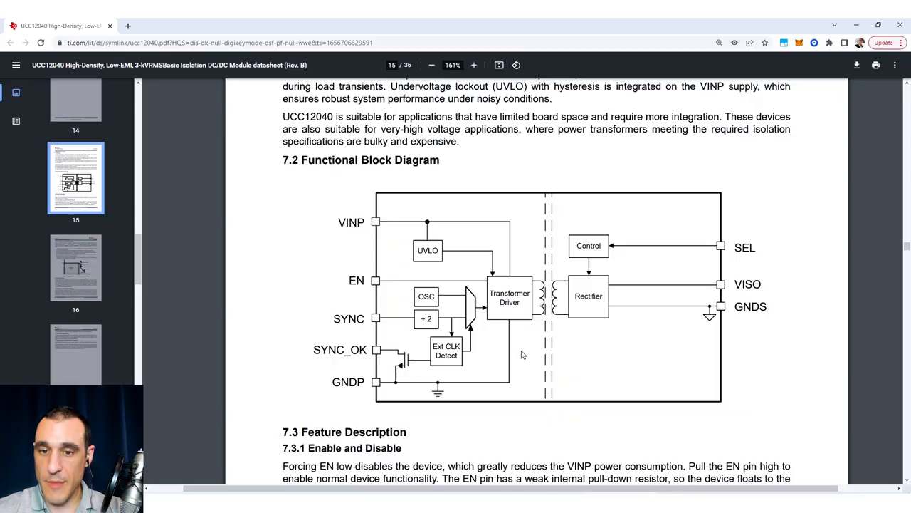
Scroll past the page-15 Functional Block Diagram toward the addendum notes.
{"action": "scroll", "scroll_direction": "down", "scroll_amount": 3}
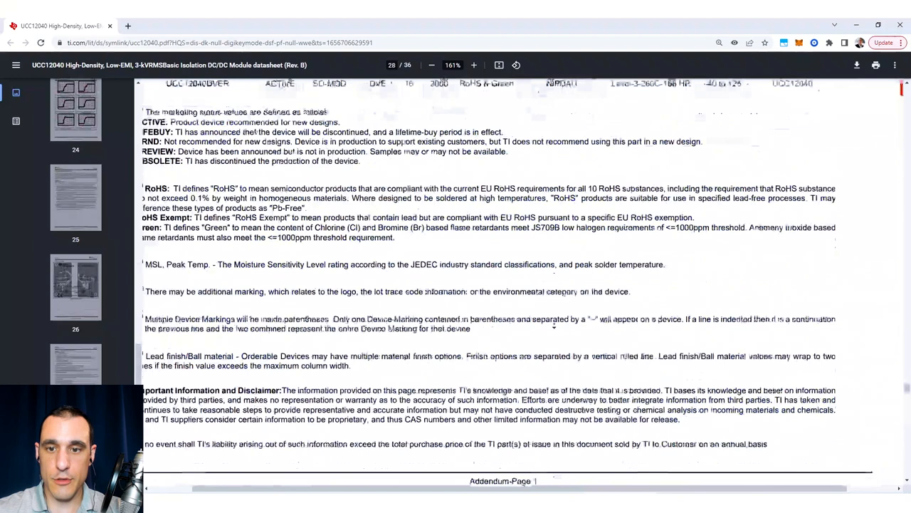
Zoom out to fit the Figure 10-1 UCC12050EVM-022 layout example on page 26.
{"action": "left_click", "coordinate": [75, 286]}
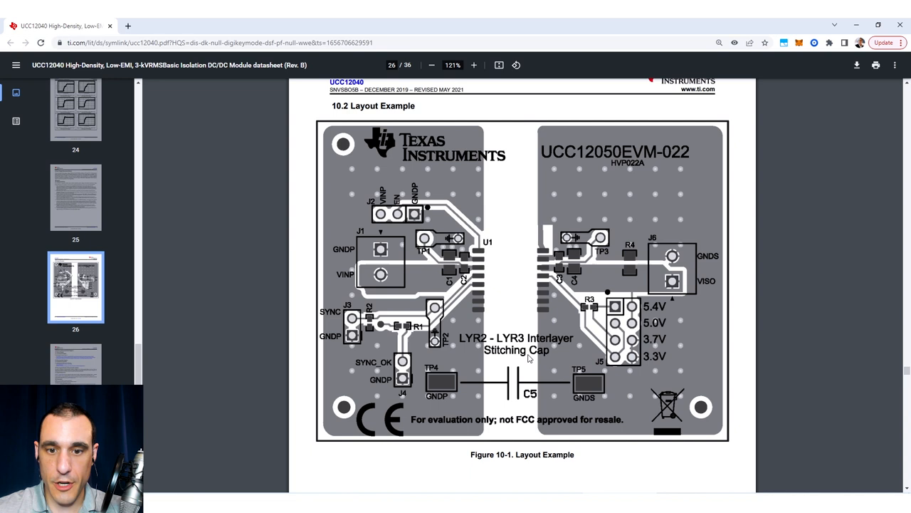
{"action": "mouse_move", "coordinate": [630, 183]}
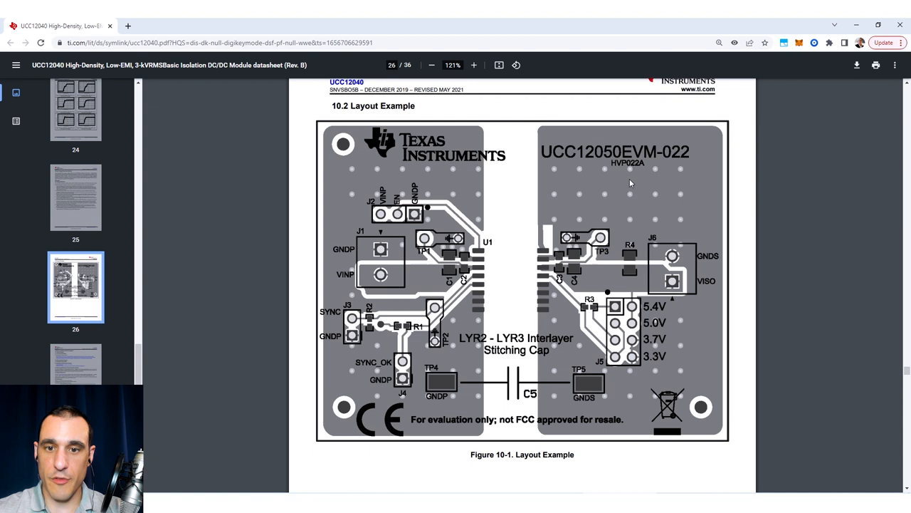
{"action": "mouse_move", "coordinate": [630, 413]}
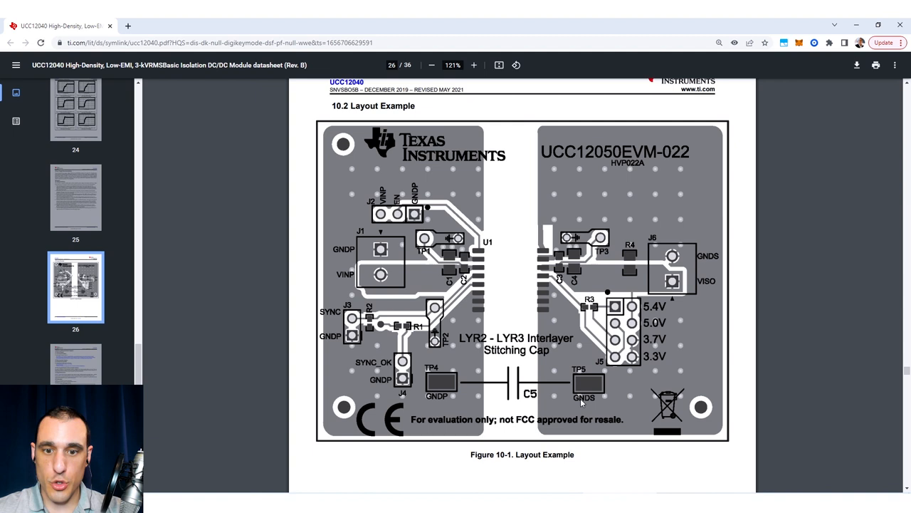
{"action": "mouse_move", "coordinate": [502, 386]}
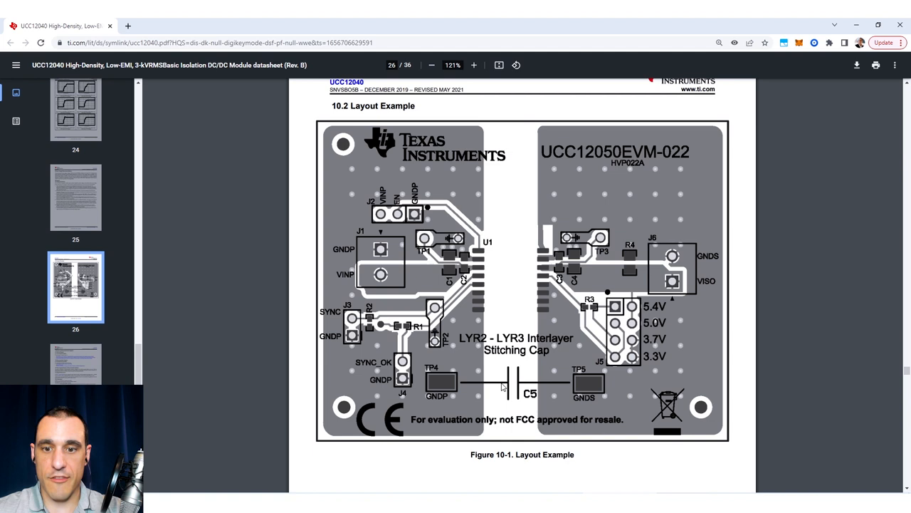
{"action": "mouse_move", "coordinate": [568, 393]}
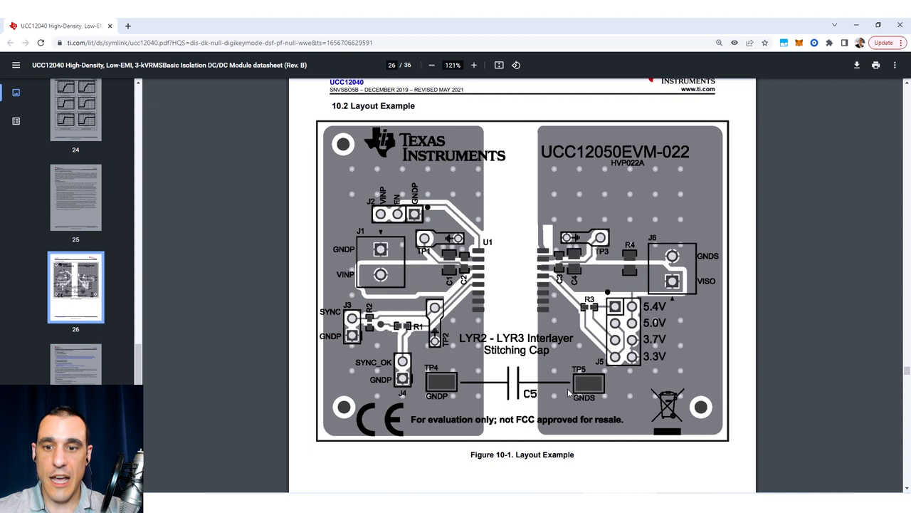
{"action": "mouse_move", "coordinate": [444, 385]}
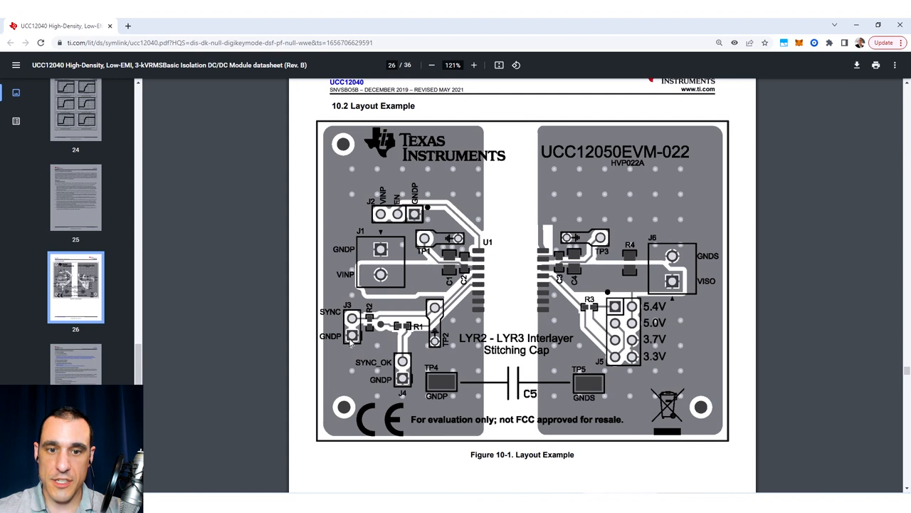
{"action": "mouse_move", "coordinate": [368, 231]}
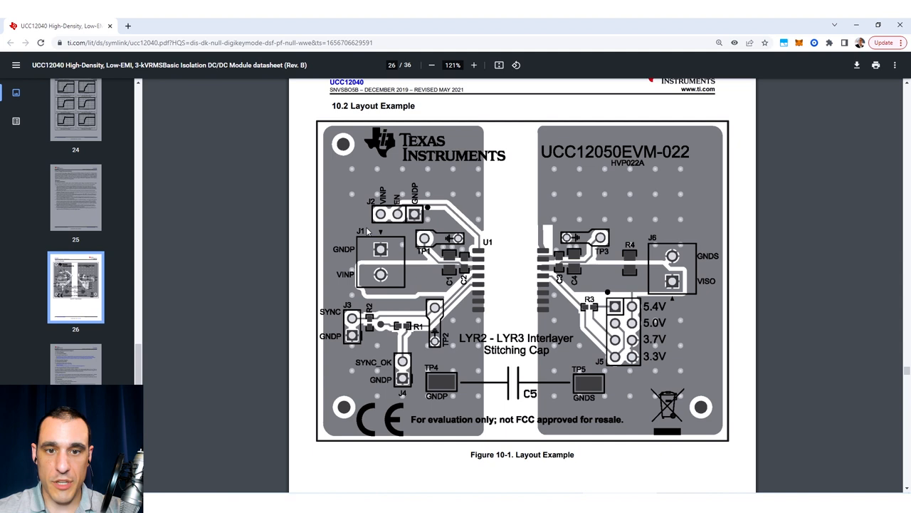
{"action": "mouse_move", "coordinate": [603, 395]}
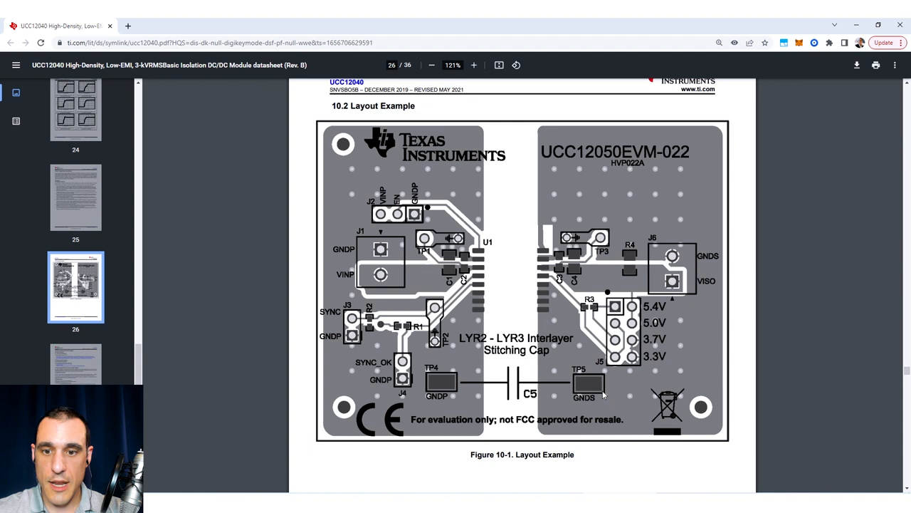
{"action": "mouse_move", "coordinate": [445, 420]}
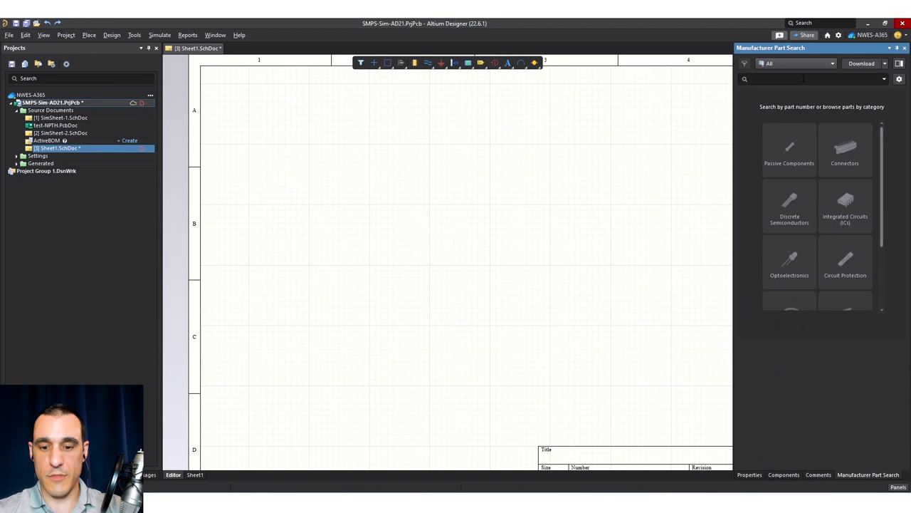
Place the TCLT1000 optocoupler from Manufacturer Part Search onto the blank sheet.
{"action": "right_click", "coordinate": [788, 118]}
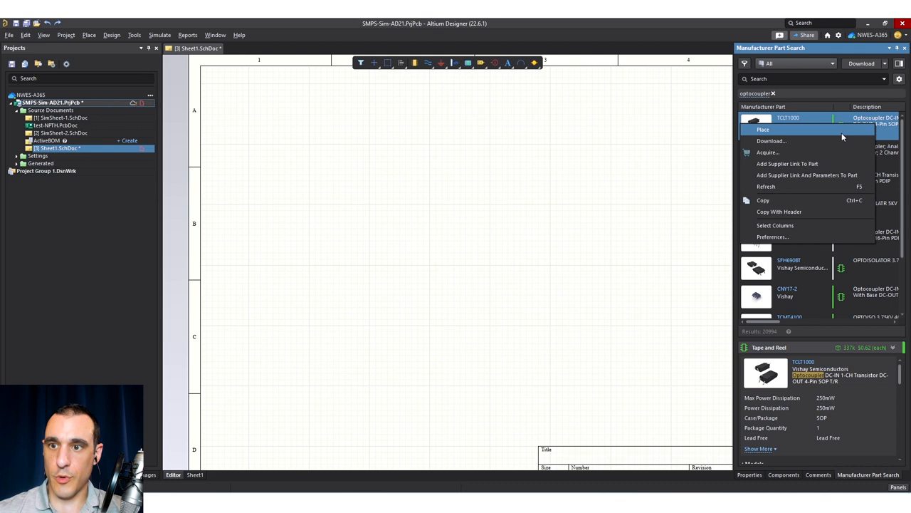
{"action": "left_click", "coordinate": [762, 129]}
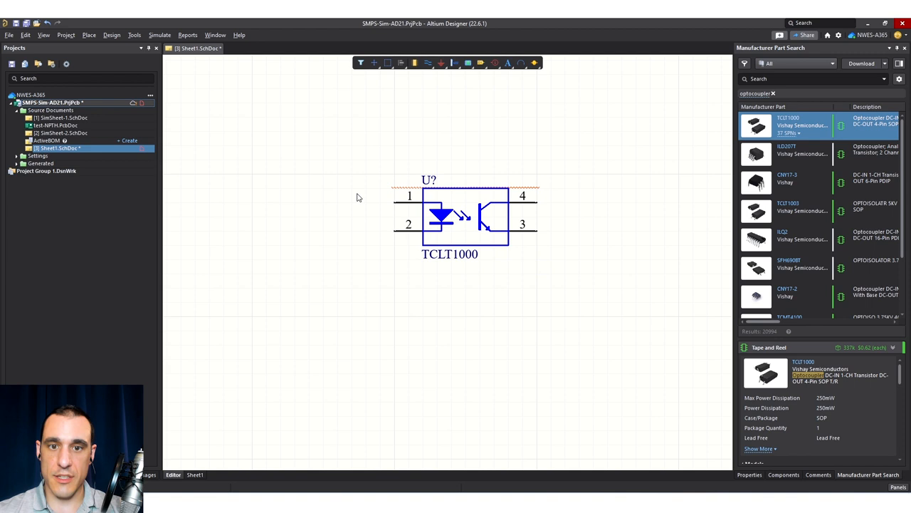
{"action": "mouse_move", "coordinate": [435, 253]}
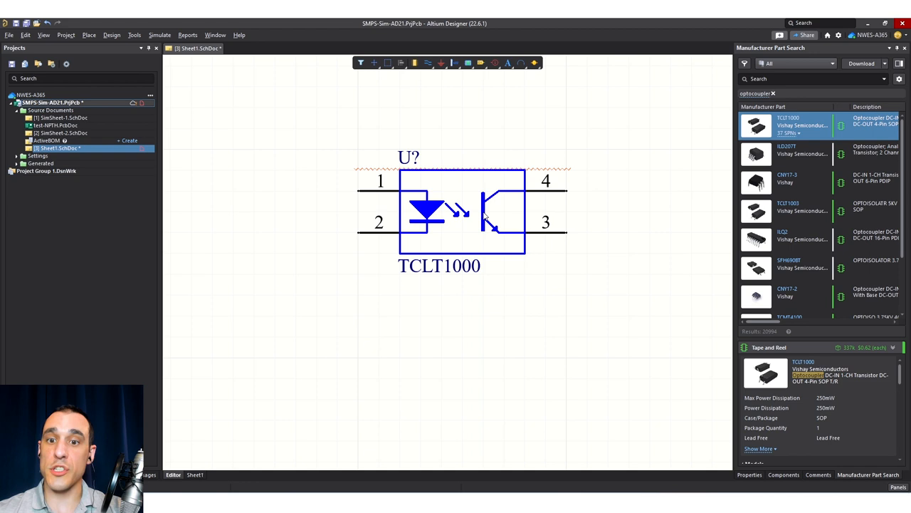
{"action": "mouse_move", "coordinate": [554, 241]}
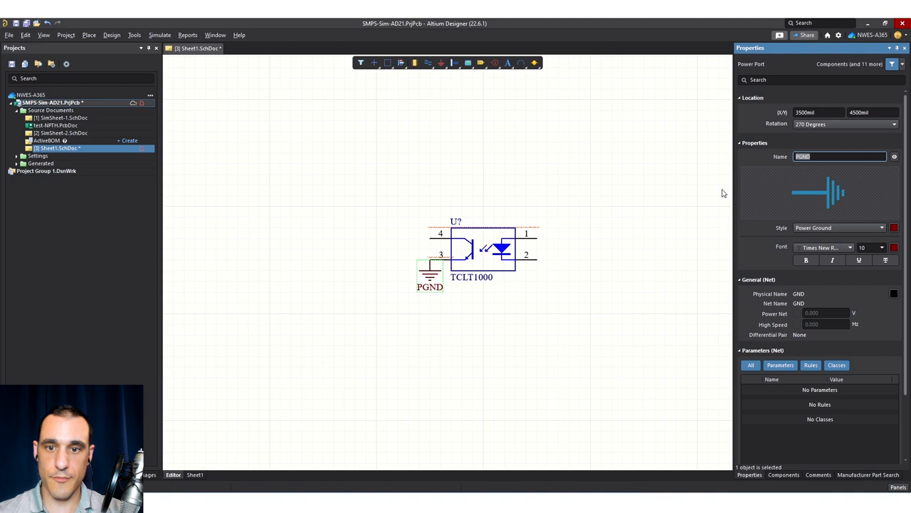
Attach the SGND ground port to pin 2 and place a +5 power port above the optocoupler.
{"action": "left_click", "coordinate": [537, 285]}
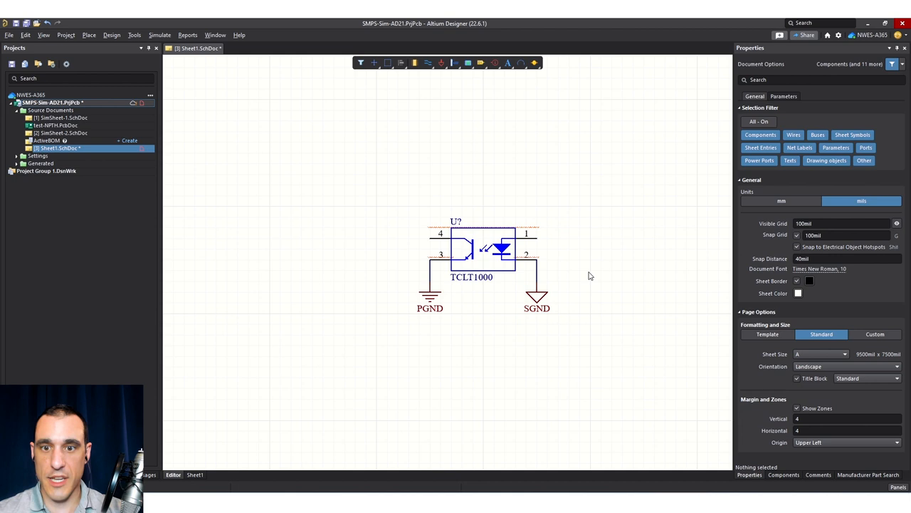
{"action": "left_click", "coordinate": [441, 62]}
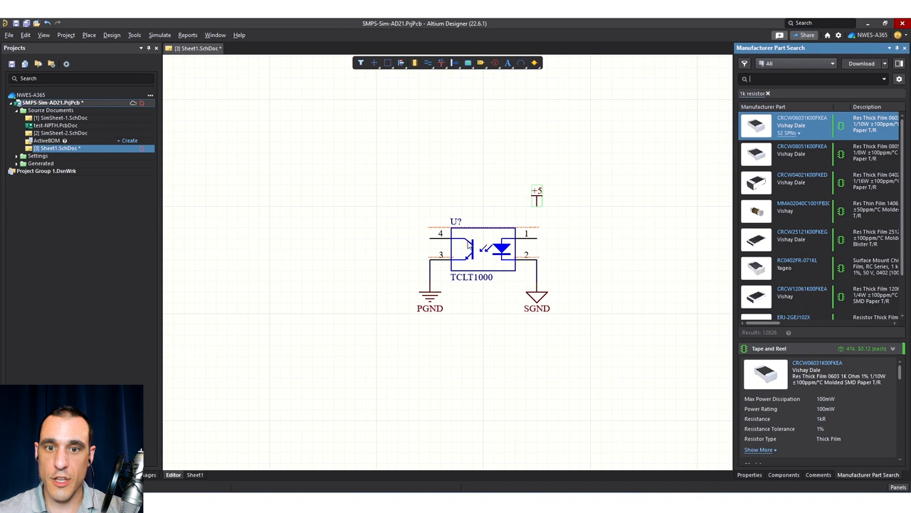
Place the CRCW06031K00FKEA 1k resistor under +5 and wire pin 1 and pin 3 to PGND.
{"action": "right_click", "coordinate": [797, 125]}
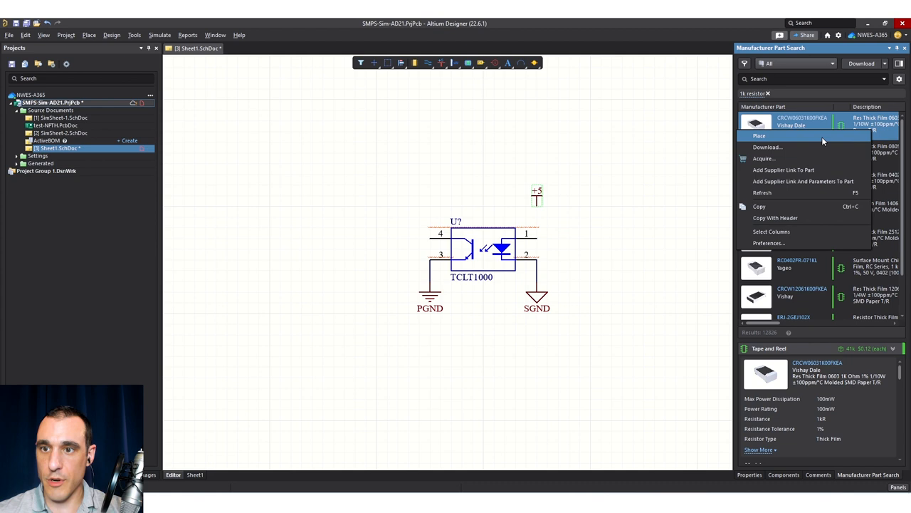
{"action": "left_click", "coordinate": [760, 135]}
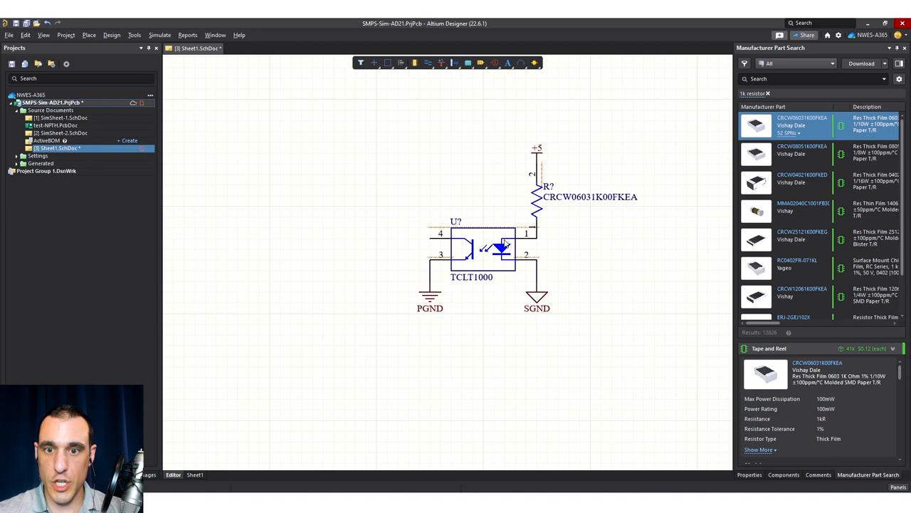
{"action": "mouse_move", "coordinate": [583, 246]}
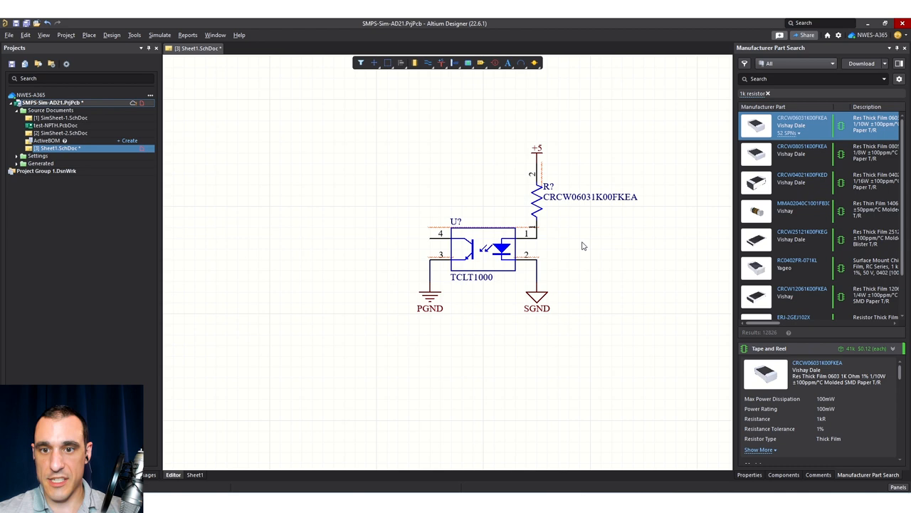
{"action": "mouse_move", "coordinate": [556, 147]}
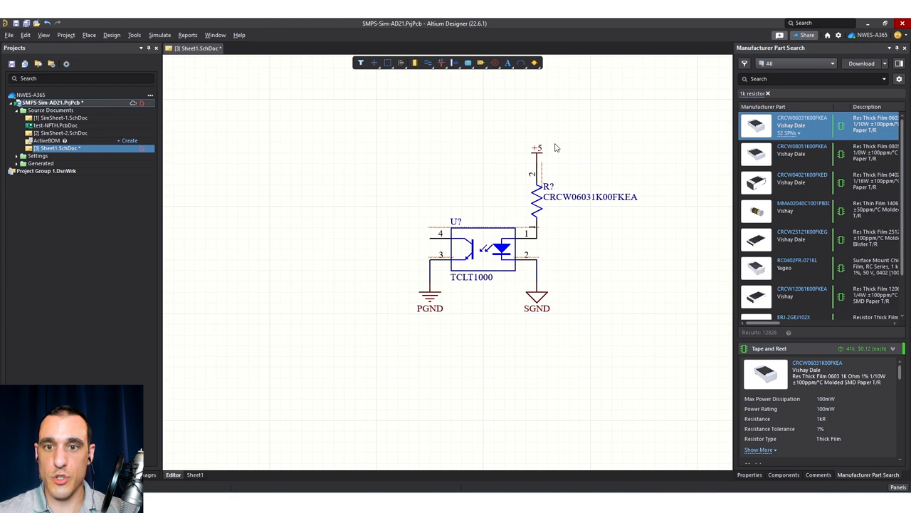
{"action": "mouse_move", "coordinate": [475, 244]}
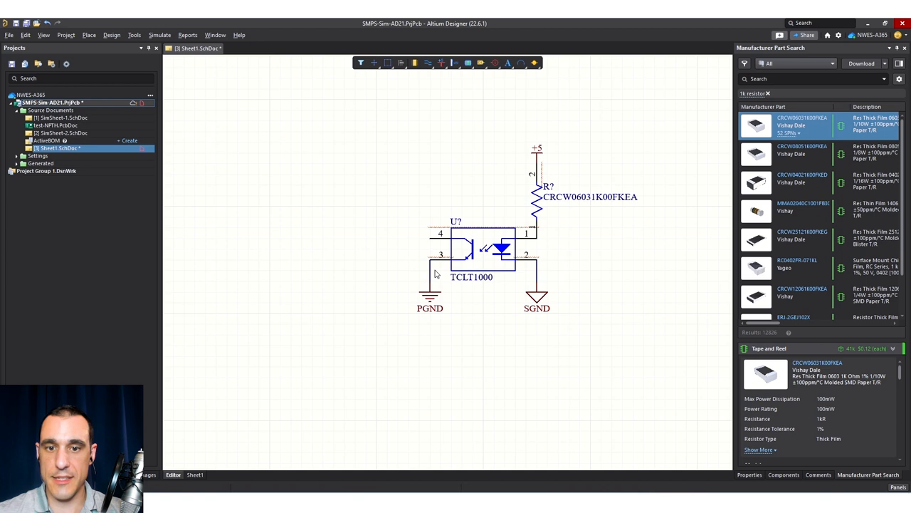
{"action": "mouse_move", "coordinate": [429, 347]}
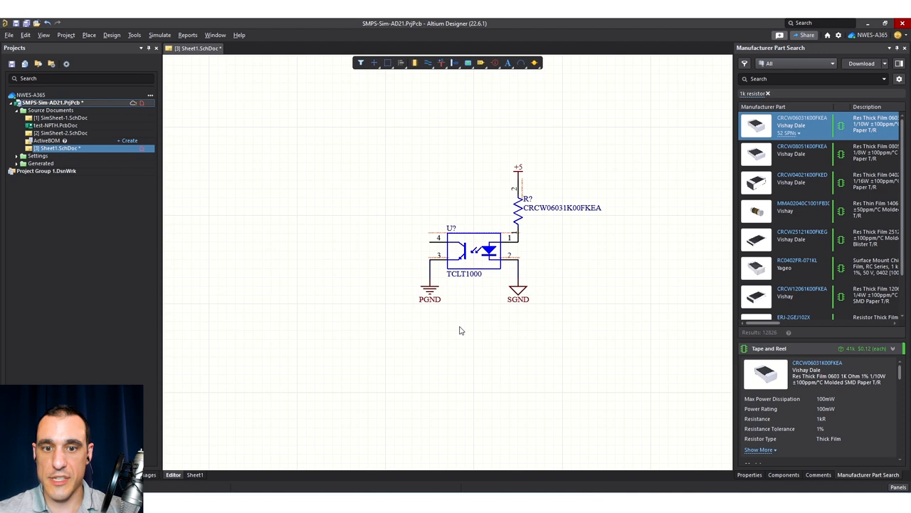
{"action": "left_click", "coordinate": [473, 251]}
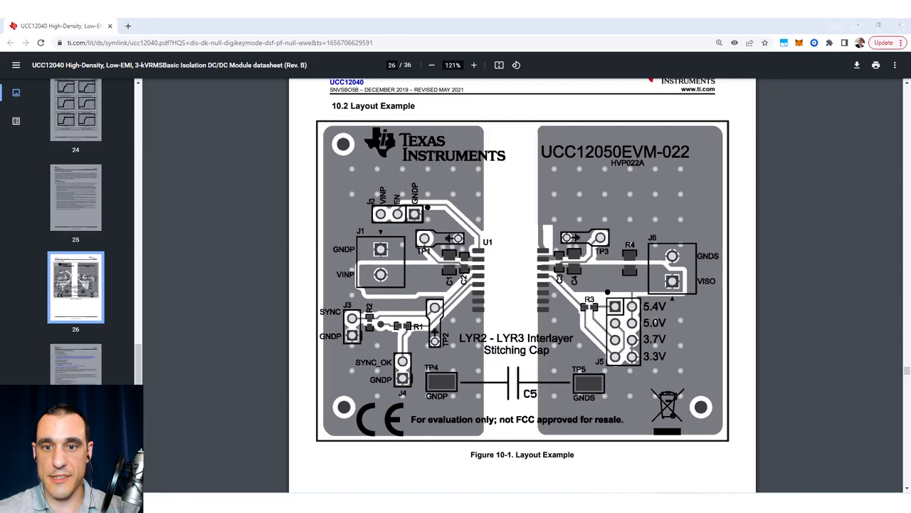
Scroll through the Figure 10-1 layout example with its separate GNDP and GNDS areas.
{"action": "scroll", "scroll_direction": "down", "scroll_amount": 3}
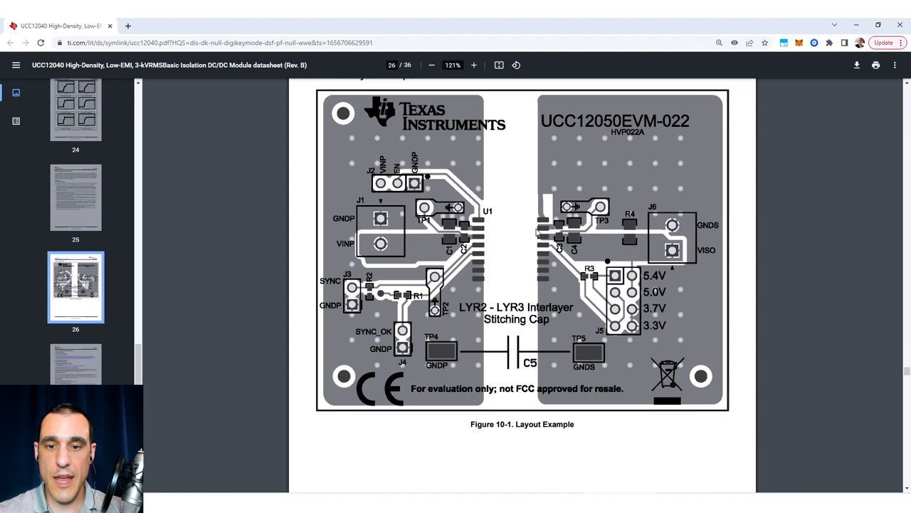
{"action": "mouse_move", "coordinate": [554, 369]}
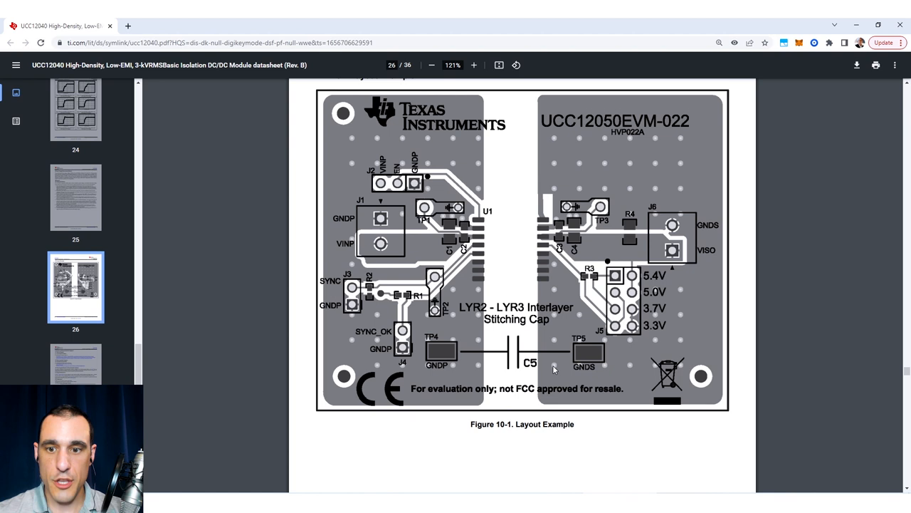
{"action": "mouse_move", "coordinate": [539, 388]}
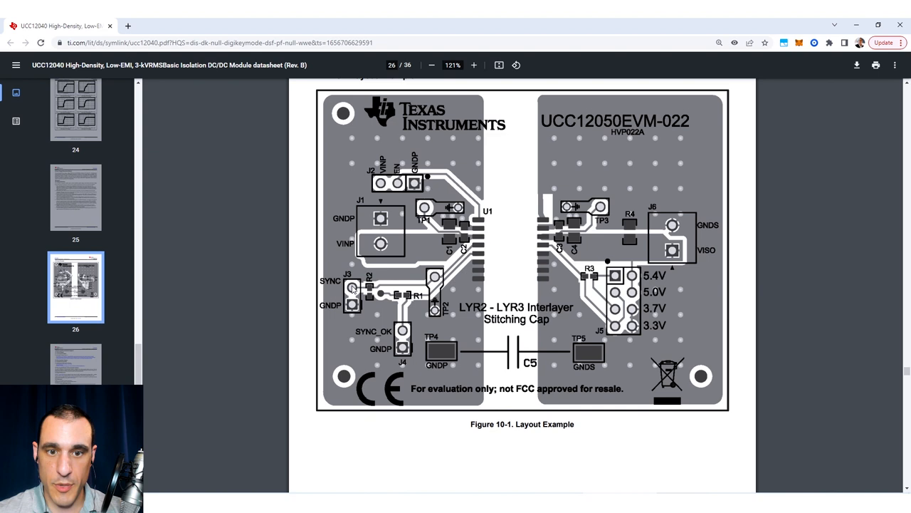
{"action": "mouse_move", "coordinate": [349, 269]}
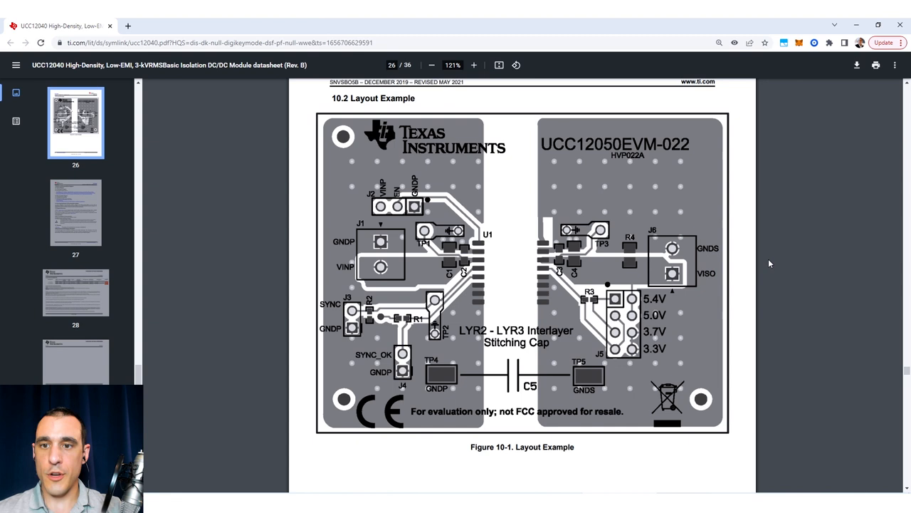
{"action": "mouse_move", "coordinate": [445, 165]}
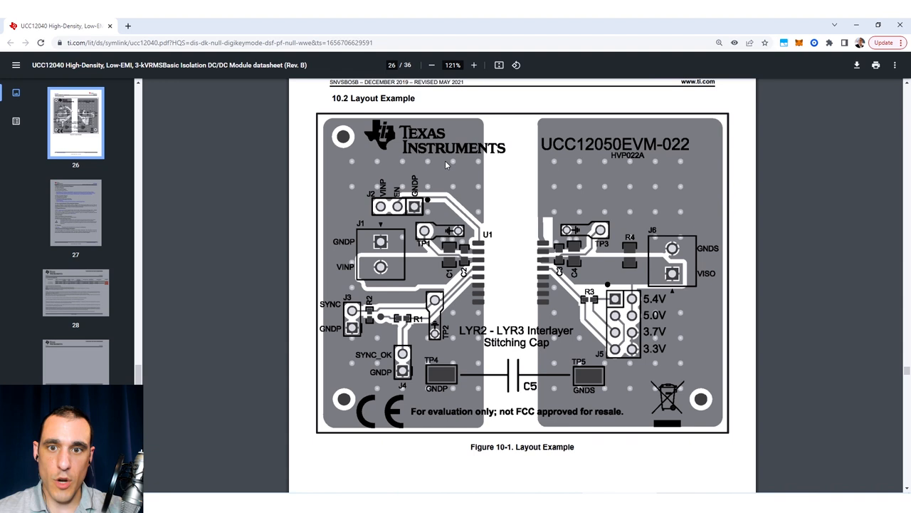
{"action": "mouse_move", "coordinate": [527, 230]}
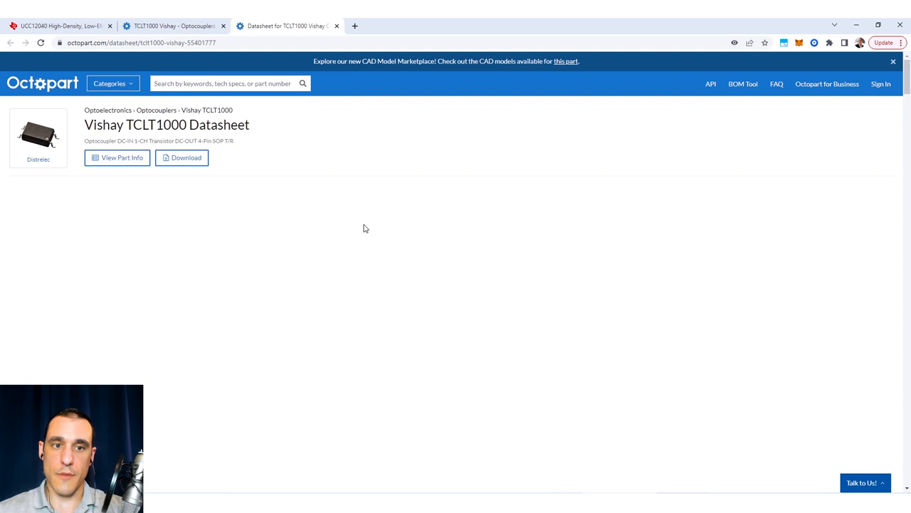
Review the TCLT1000 5000 VRMS isolation rating, then return to the UCC12040 datasheet tab.
{"action": "scroll", "scroll_direction": "down", "scroll_amount": 3}
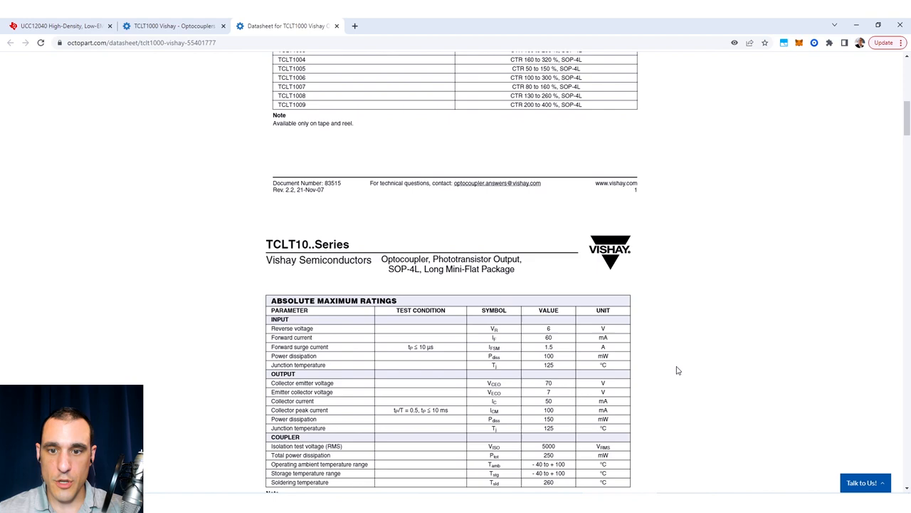
{"action": "scroll", "scroll_direction": "down", "scroll_amount": 3}
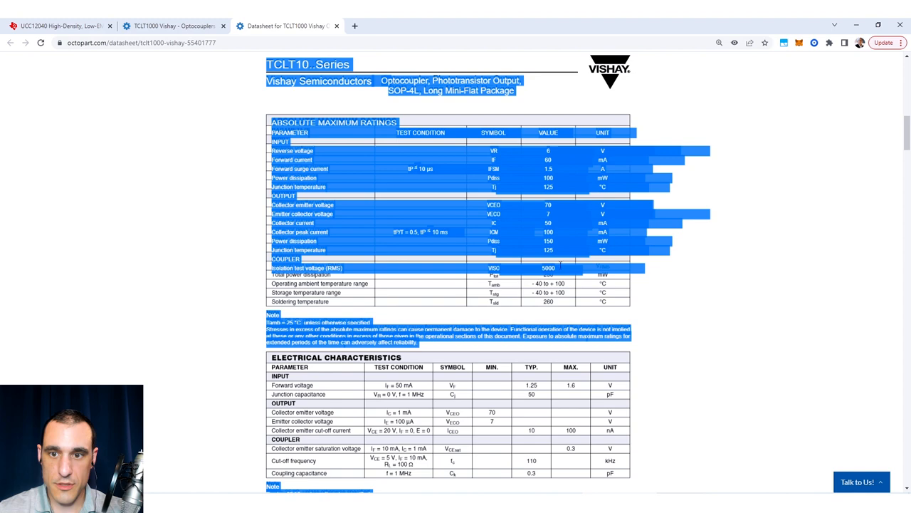
{"action": "left_click", "coordinate": [155, 231]}
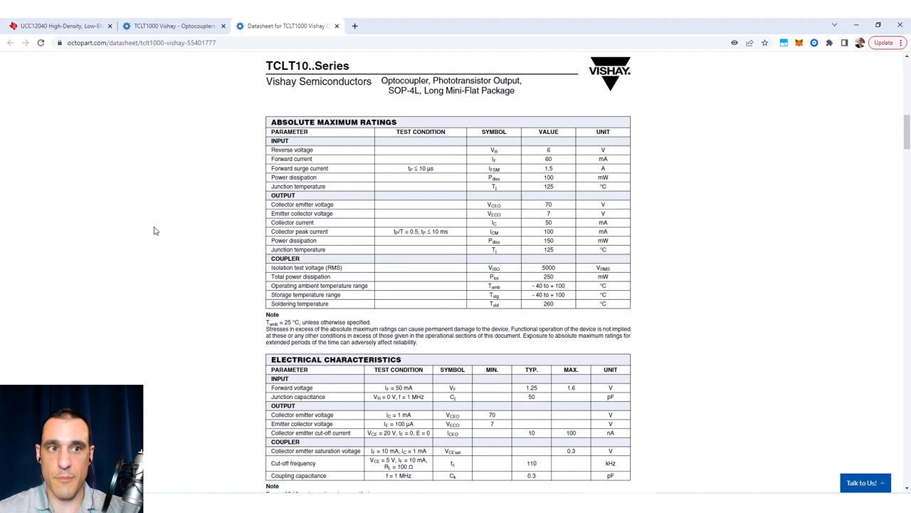
{"action": "left_click", "coordinate": [60, 27]}
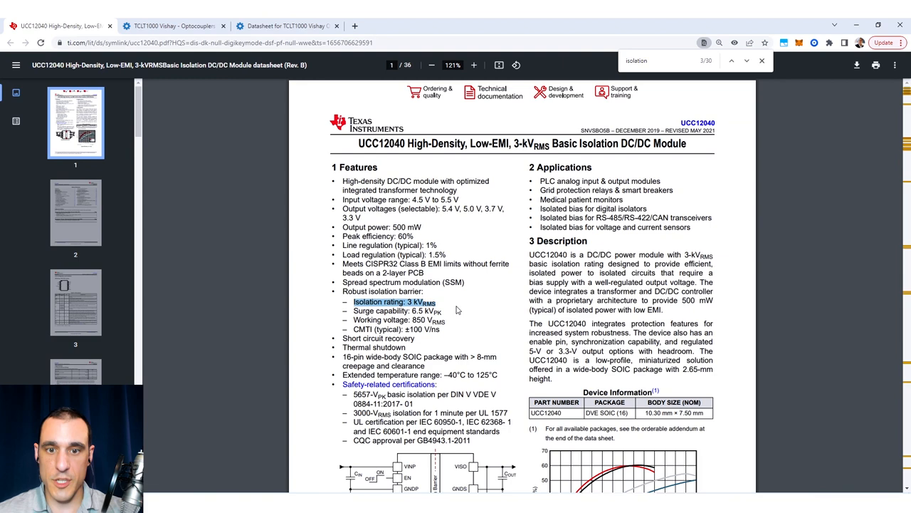
{"action": "left_click", "coordinate": [285, 27]}
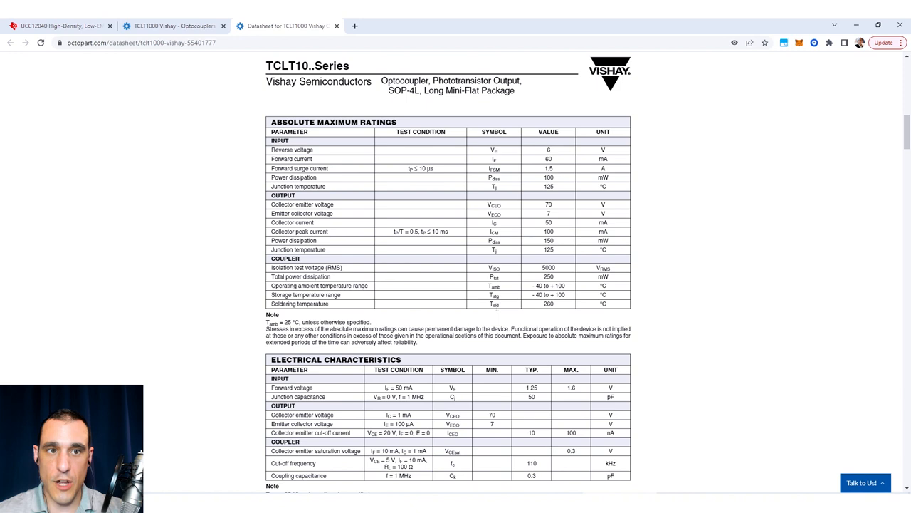
{"action": "left_click", "coordinate": [60, 26]}
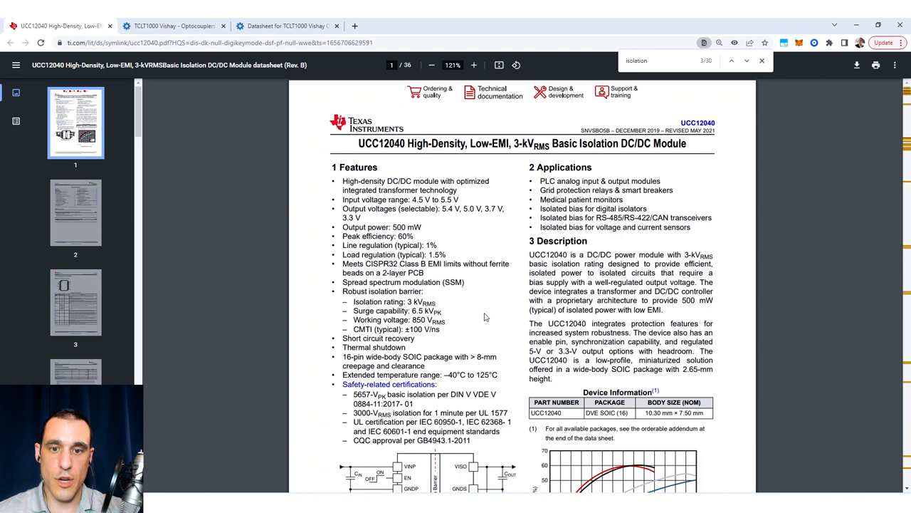